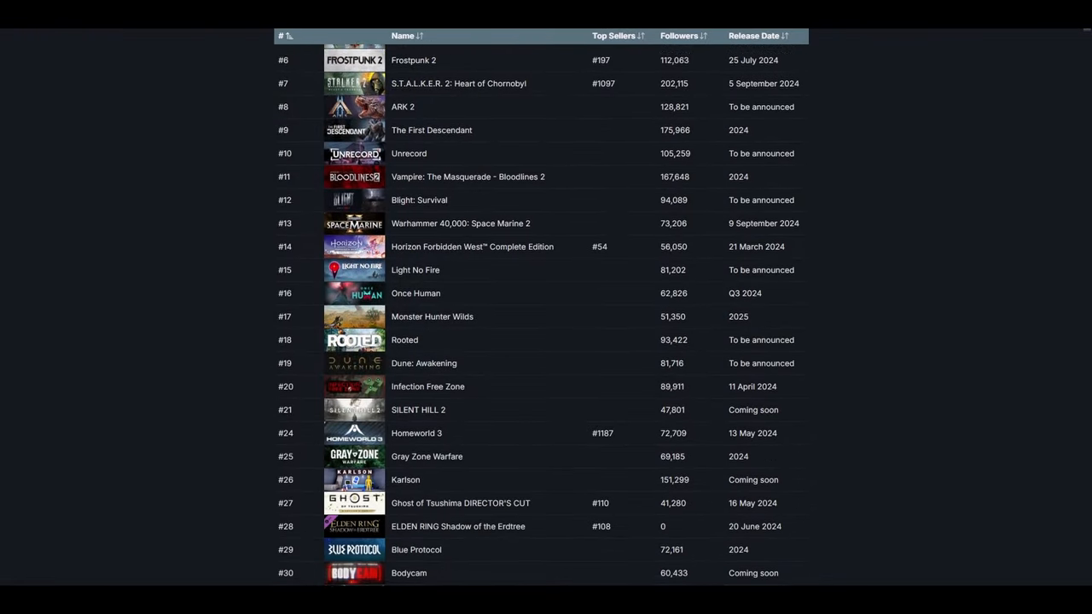
Step: Scroll the most-wishlisted list past rank #55 and bring up the WWI trench zombie shooter's gameplay footage
scroll("down", 3)
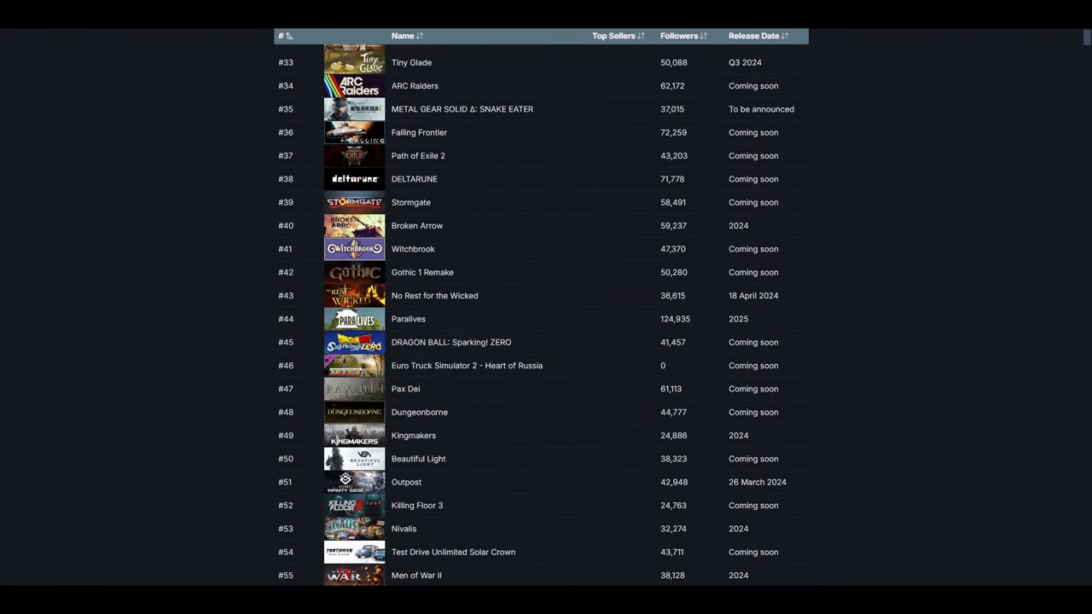
scroll("down", 3)
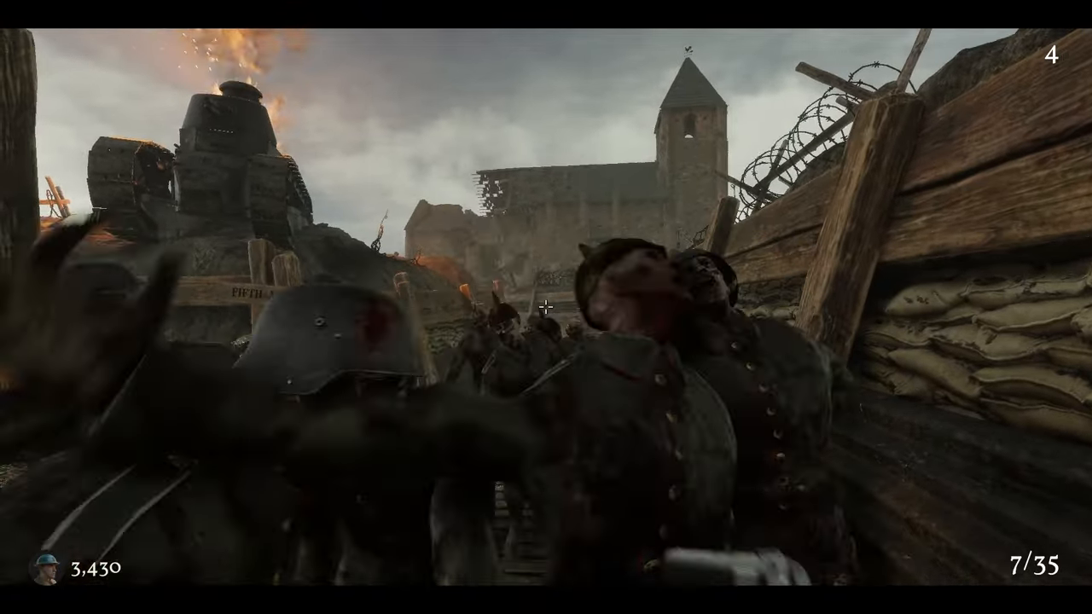
left_click(546, 307)
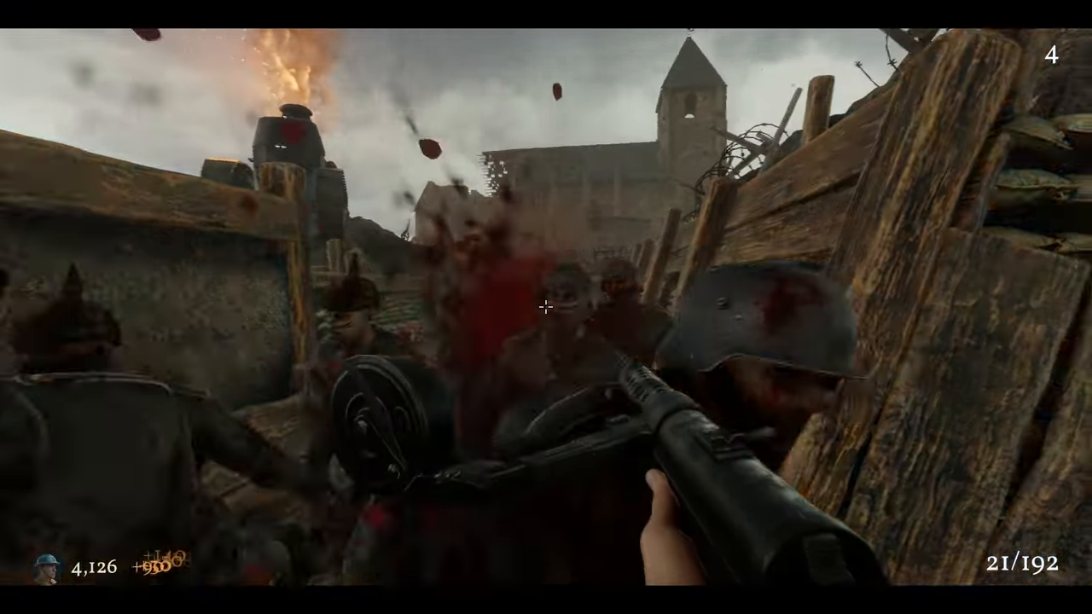